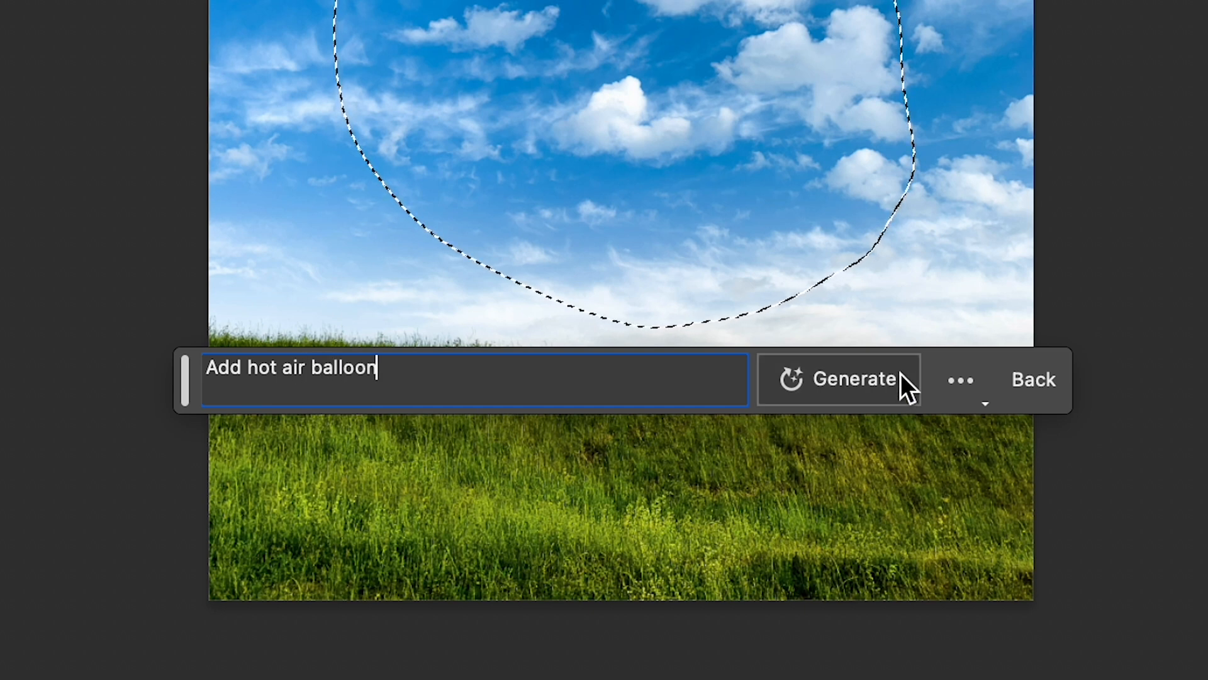
# Generate the hot air balloon in the sky, then switch to the 2667 x 4000 px wedding couple photo.
pyautogui.click(838, 379)
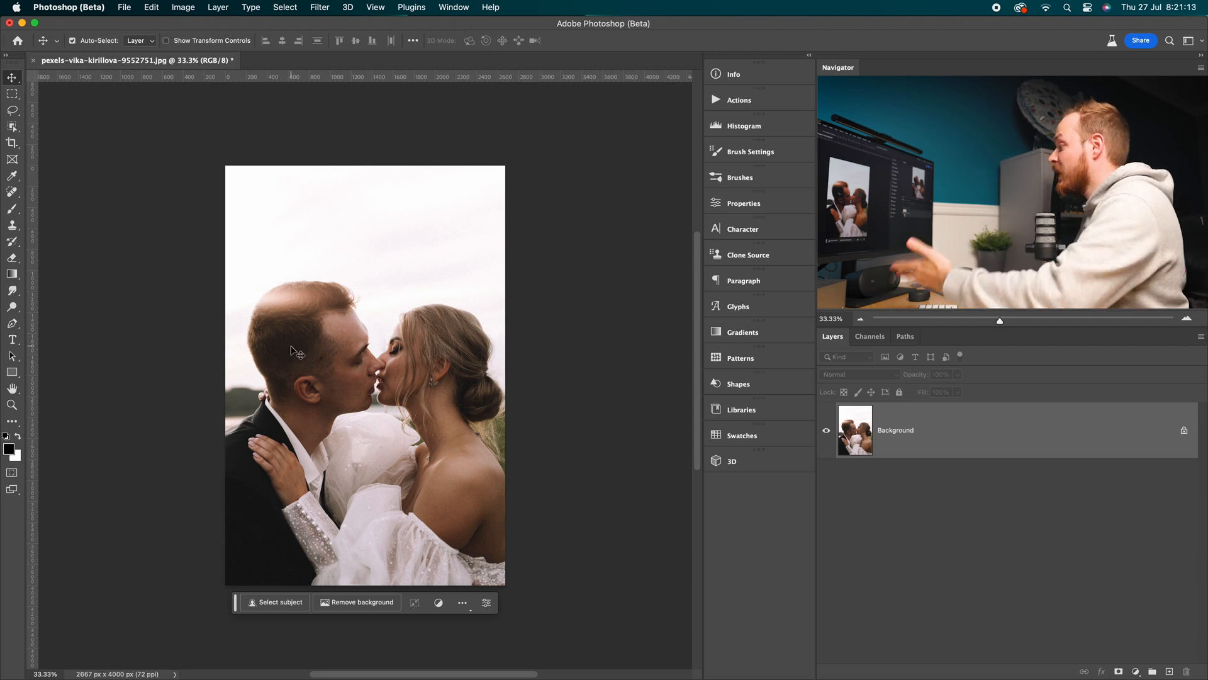
# Crop to a 1:1 square widened past both photo sides, leaving transparent strips left and right.
pyautogui.click(12, 142)
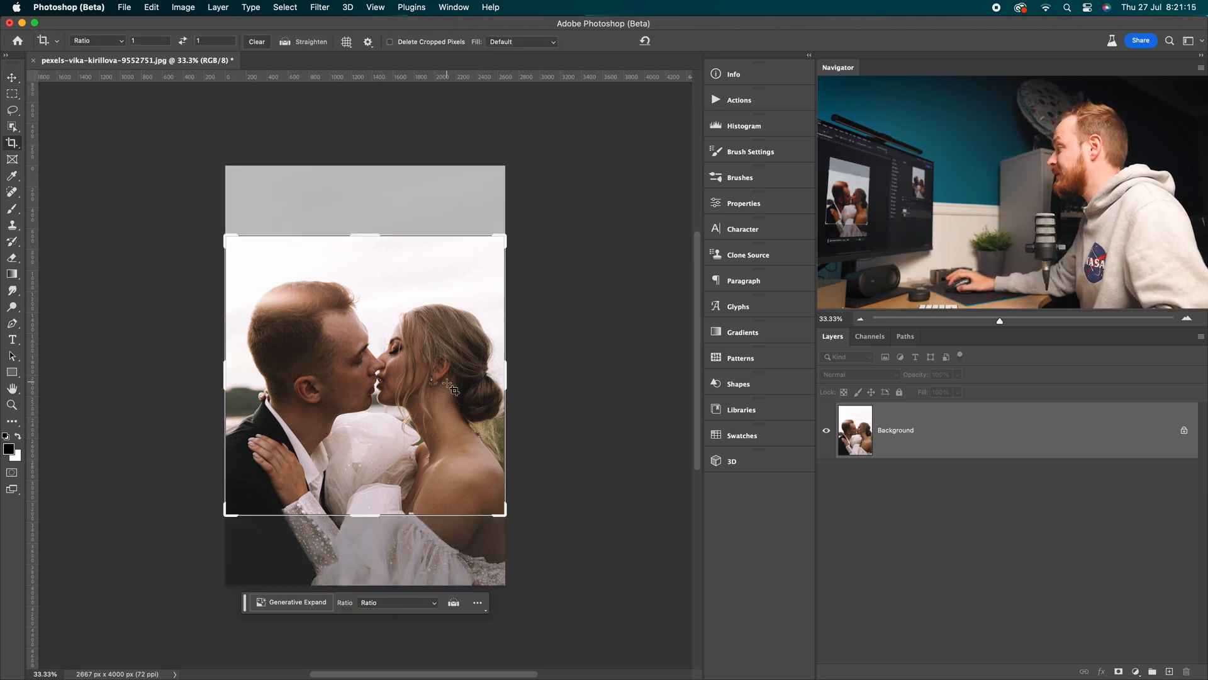
pyautogui.moveTo(506, 374); pyautogui.dragTo(531, 378)
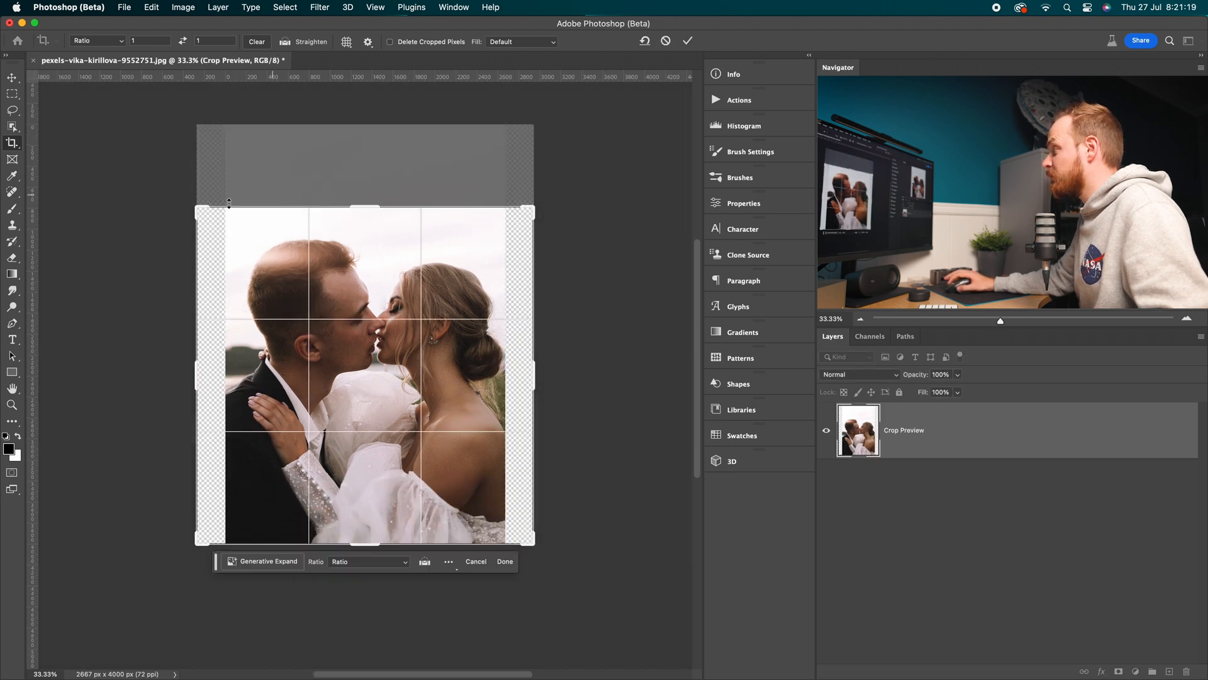
pyautogui.click(504, 561)
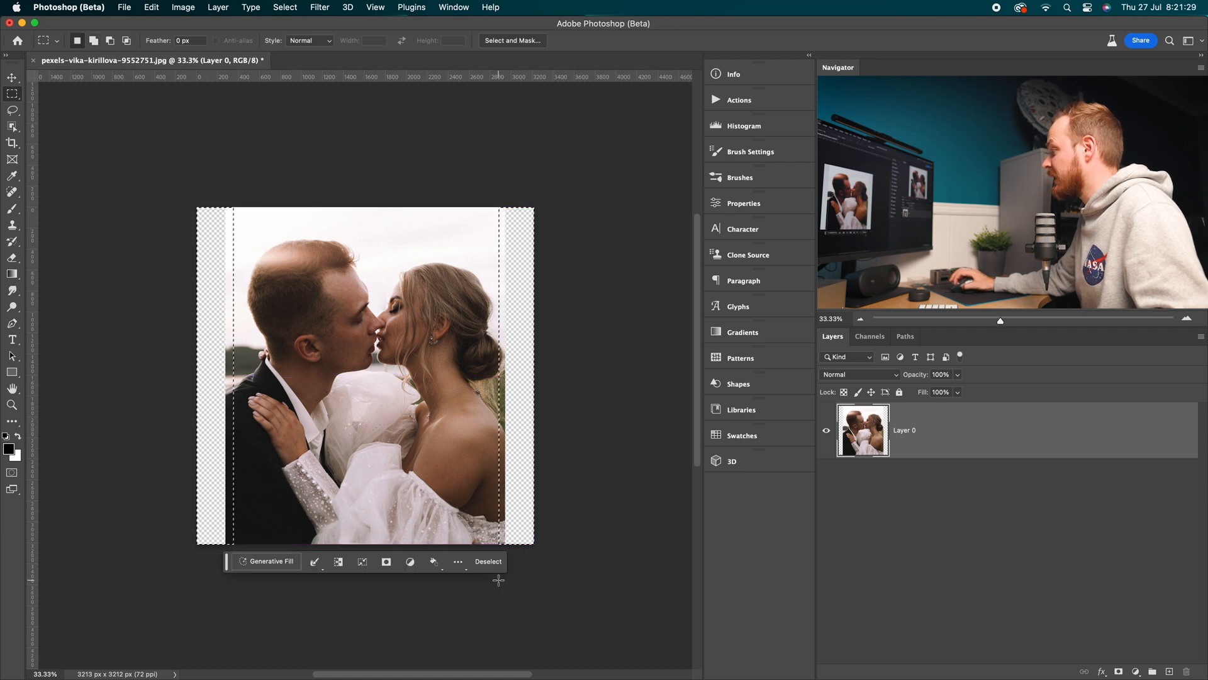
# Start Generative Fill then back out, showing the pixel layer's transform properties instead.
pyautogui.click(265, 561)
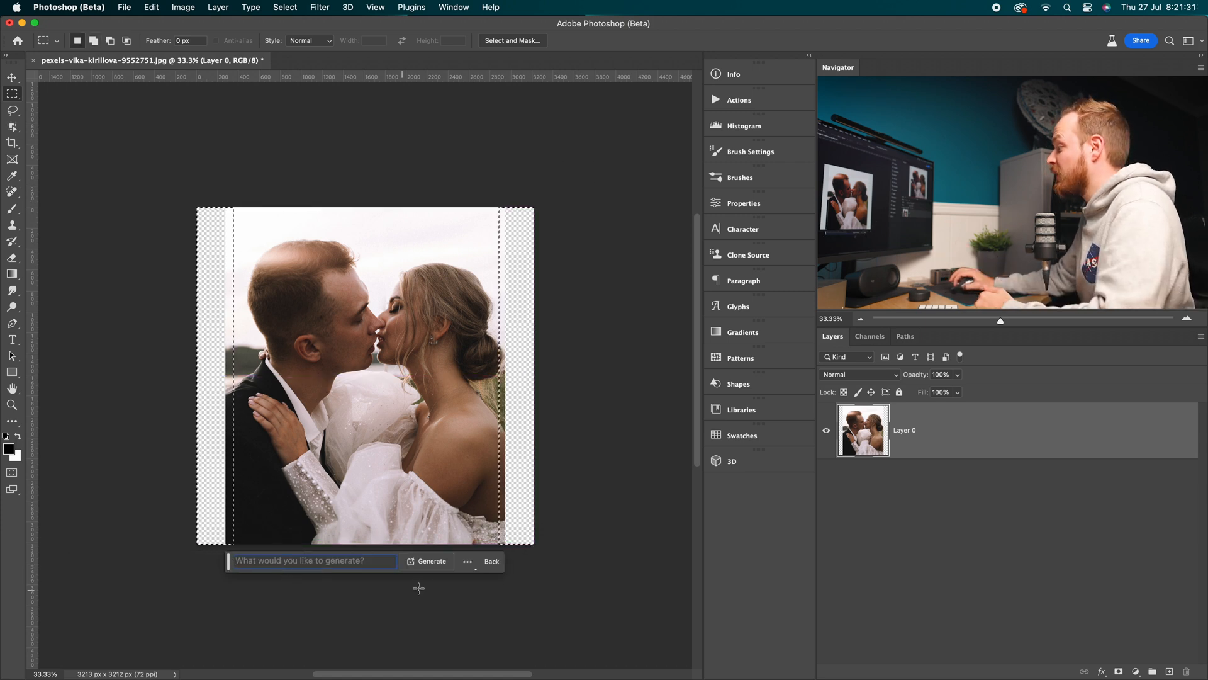
pyautogui.click(431, 561)
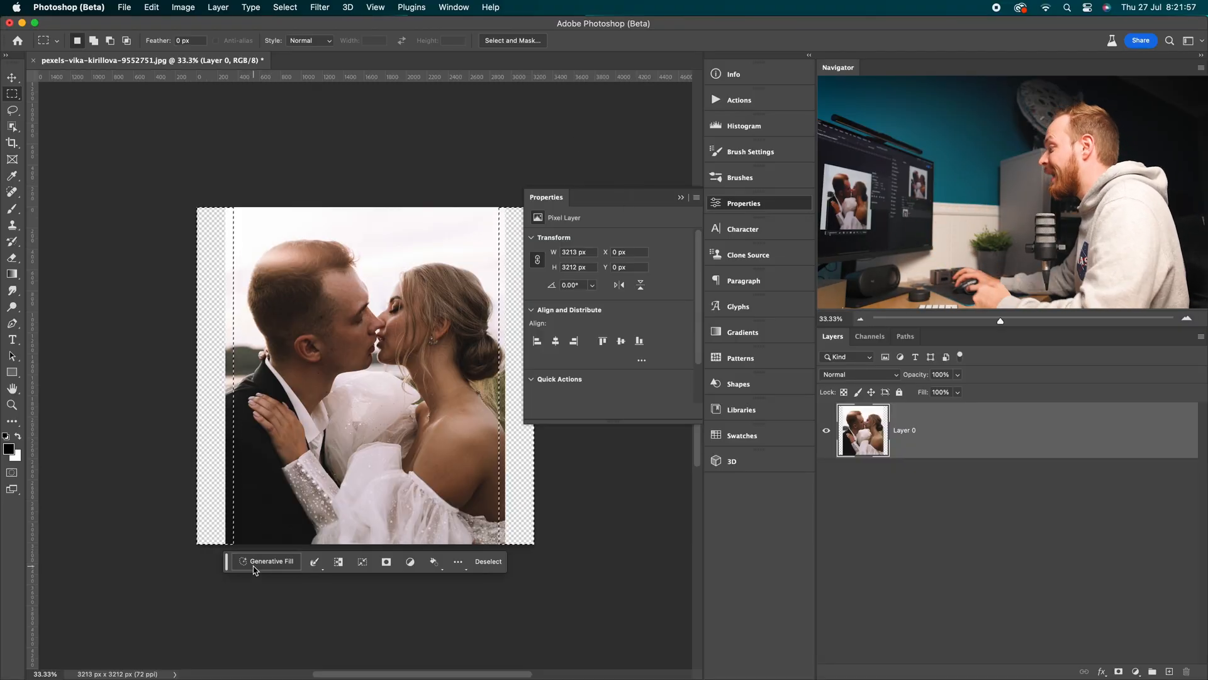
# Fill the selected side strips with Generative Fill using an empty prompt, producing three variations.
pyautogui.click(271, 561)
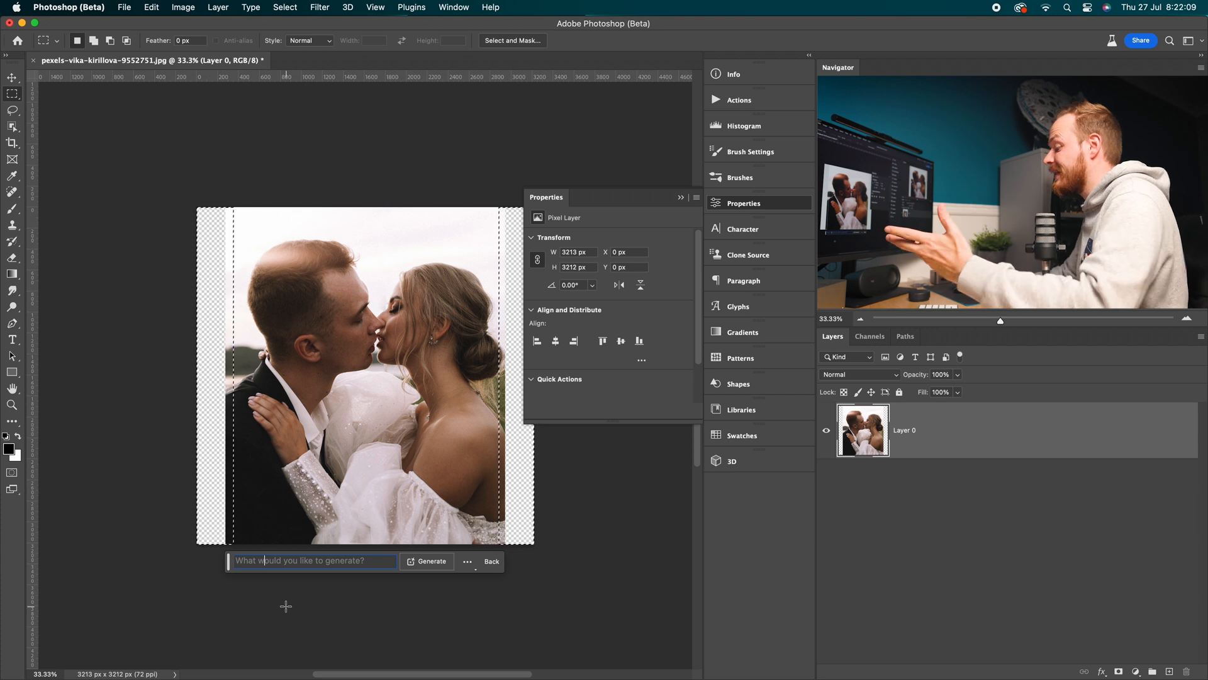
pyautogui.click(312, 560)
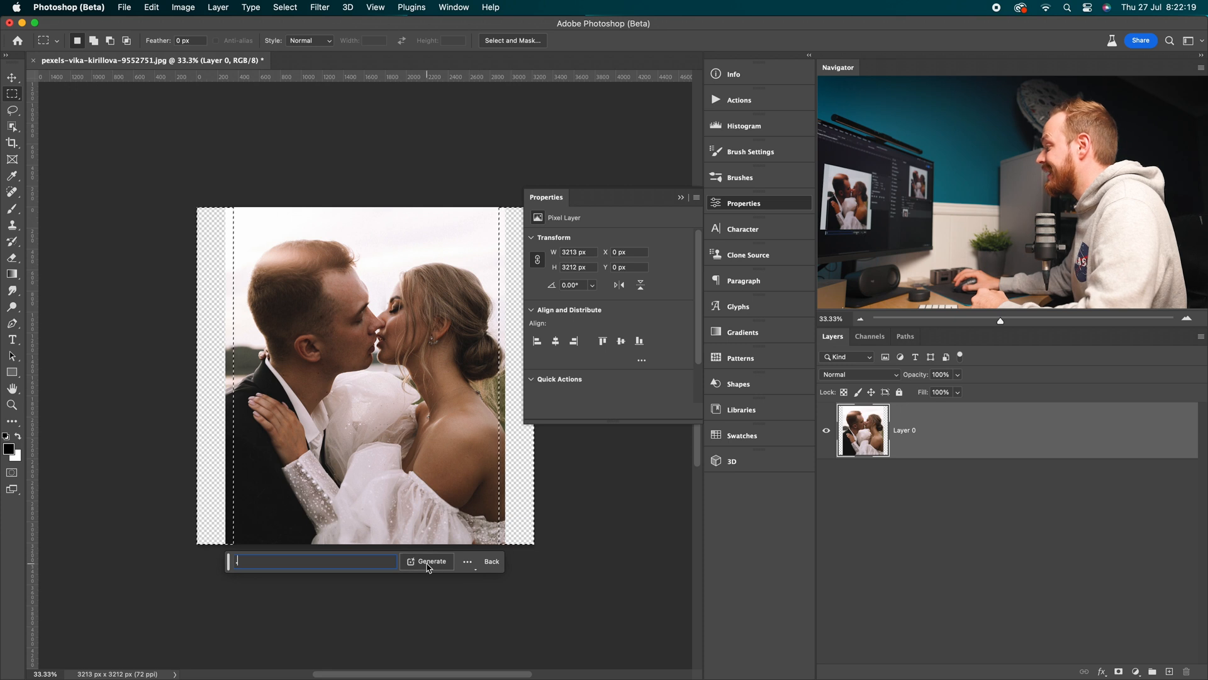
pyautogui.click(431, 561)
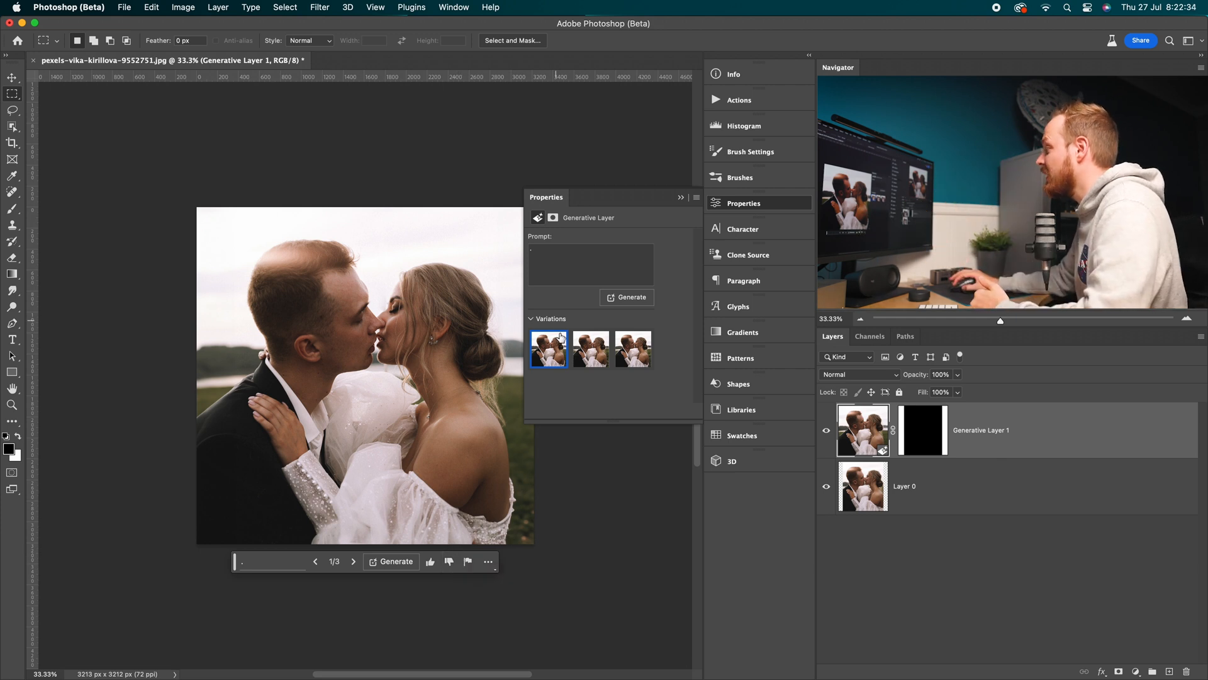
# Preview the second and third variations, then settle on the second one.
pyautogui.click(591, 348)
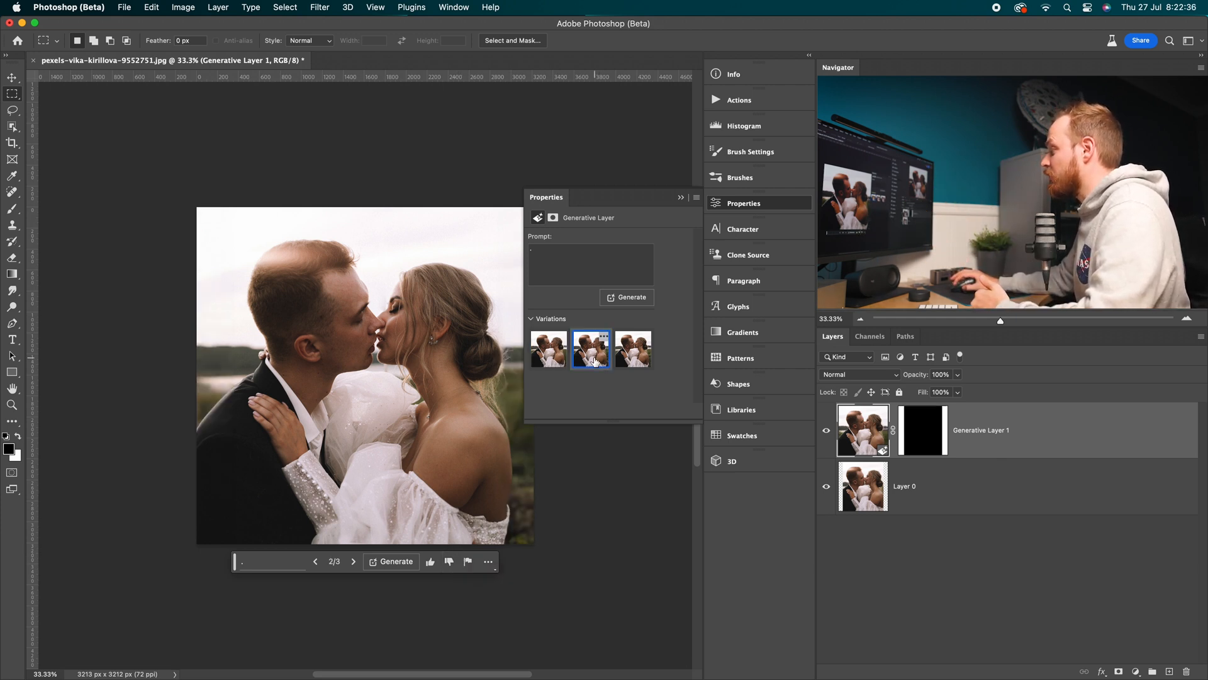
pyautogui.click(633, 349)
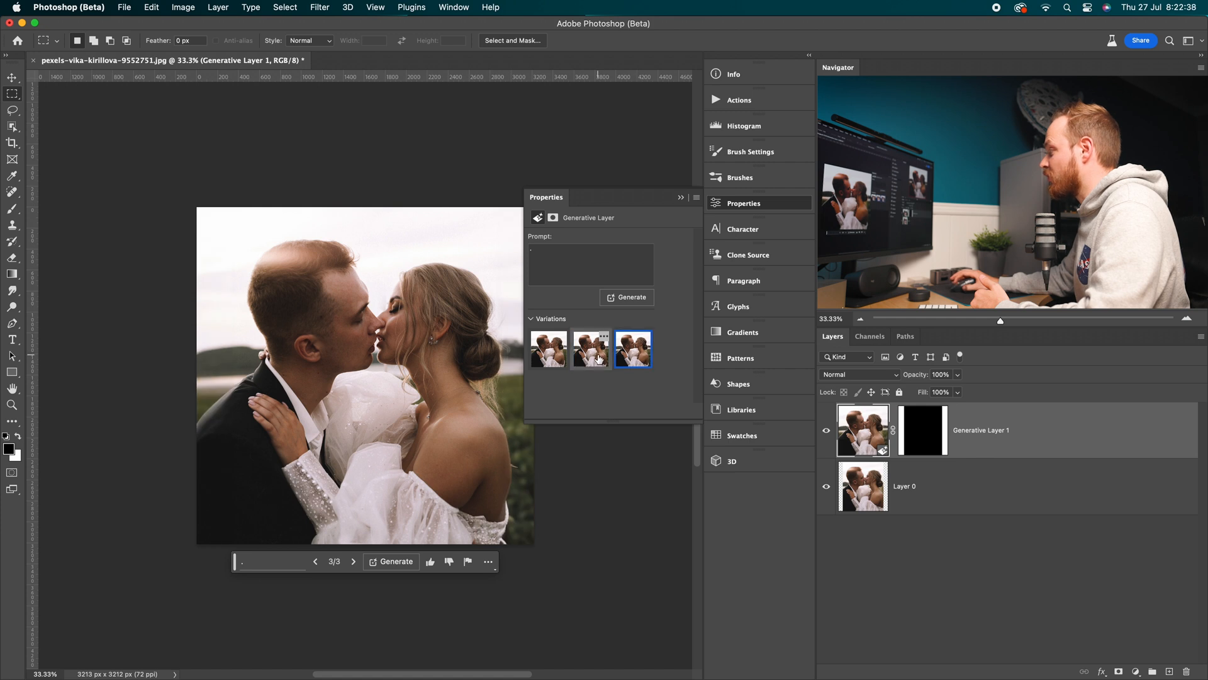
pyautogui.click(590, 349)
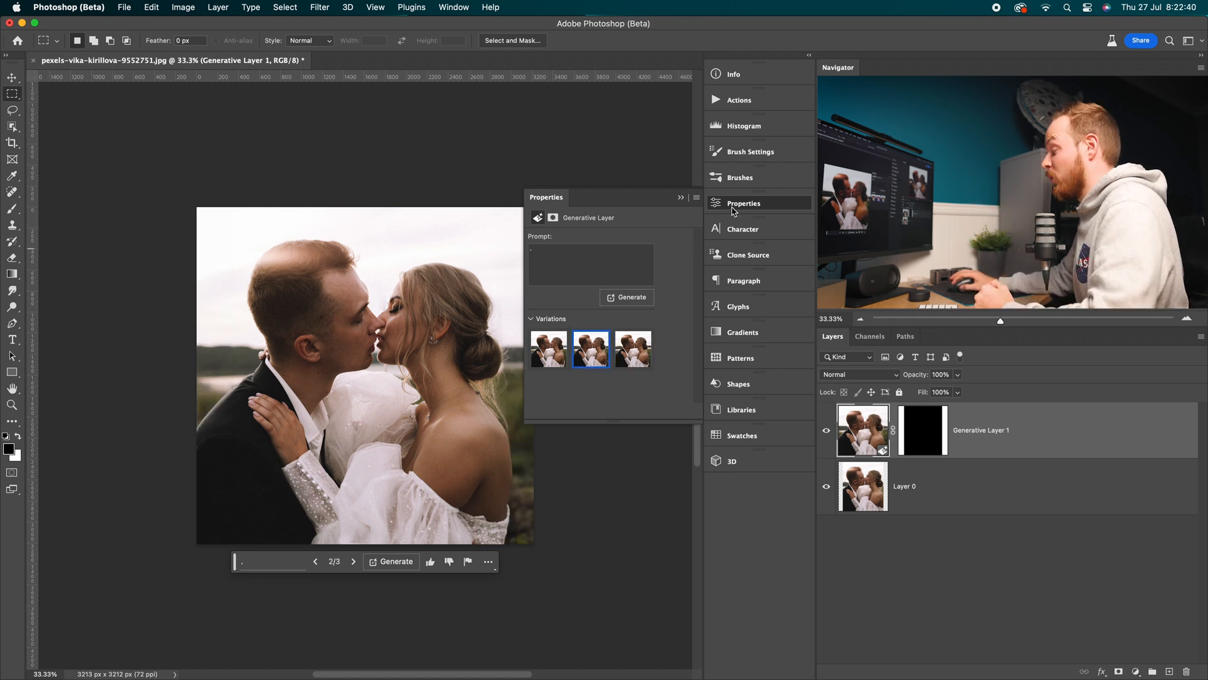